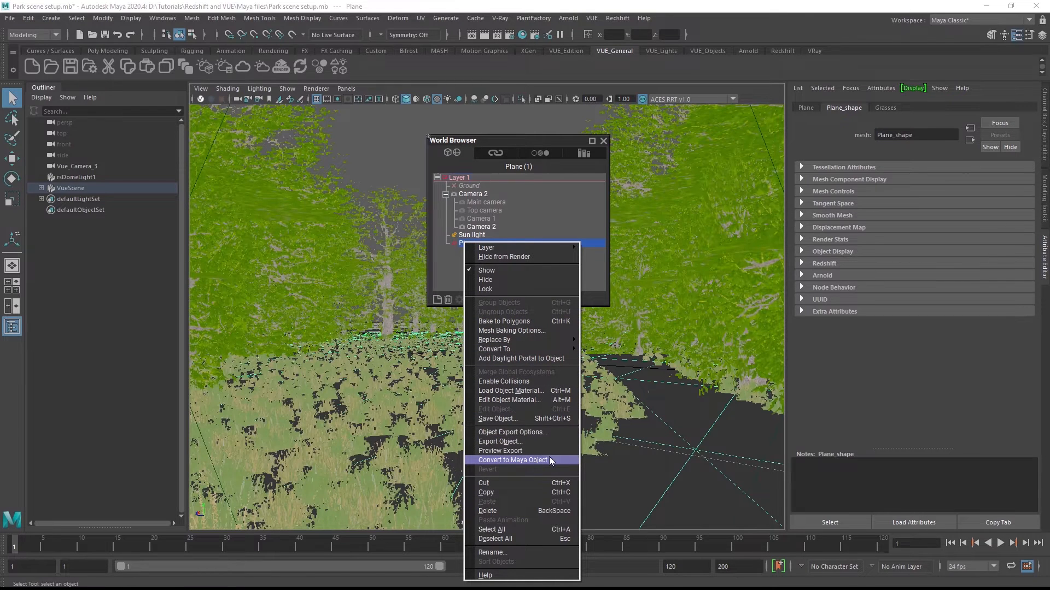
# Choose Convert to Maya Object for the ecosystem in the World Browser.
pyautogui.click(514, 461)
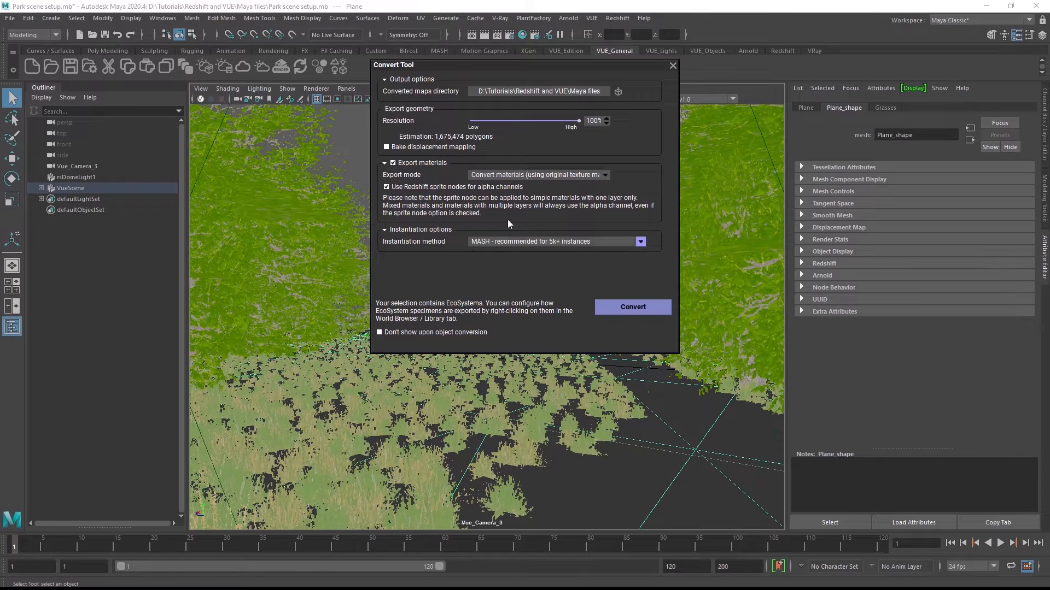
pyautogui.moveTo(552, 186)
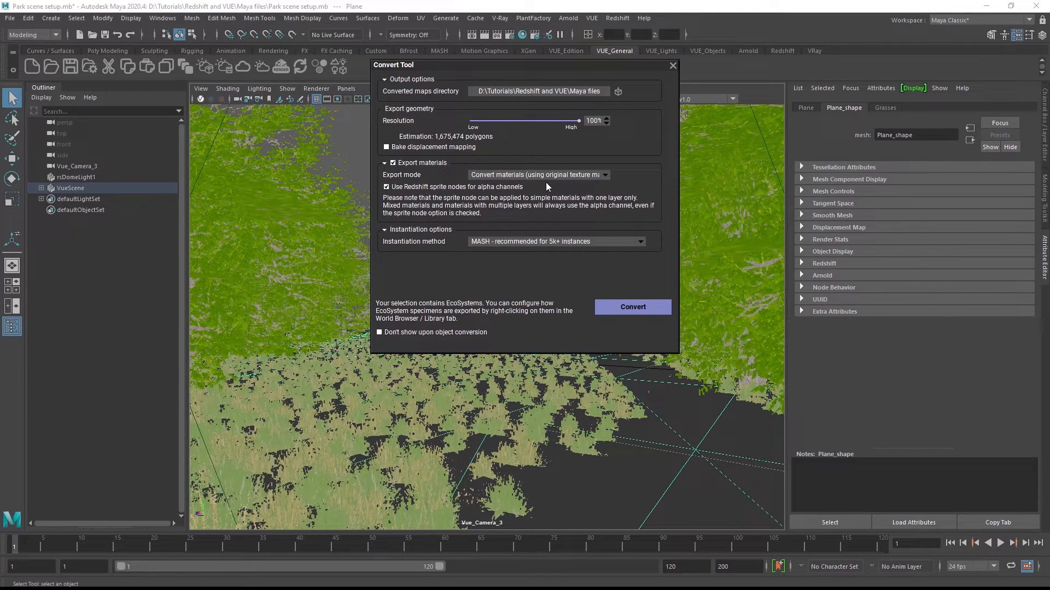
# Set the export mode to Bake to texture maps with Color and Alpha at 800 resolution.
pyautogui.click(538, 175)
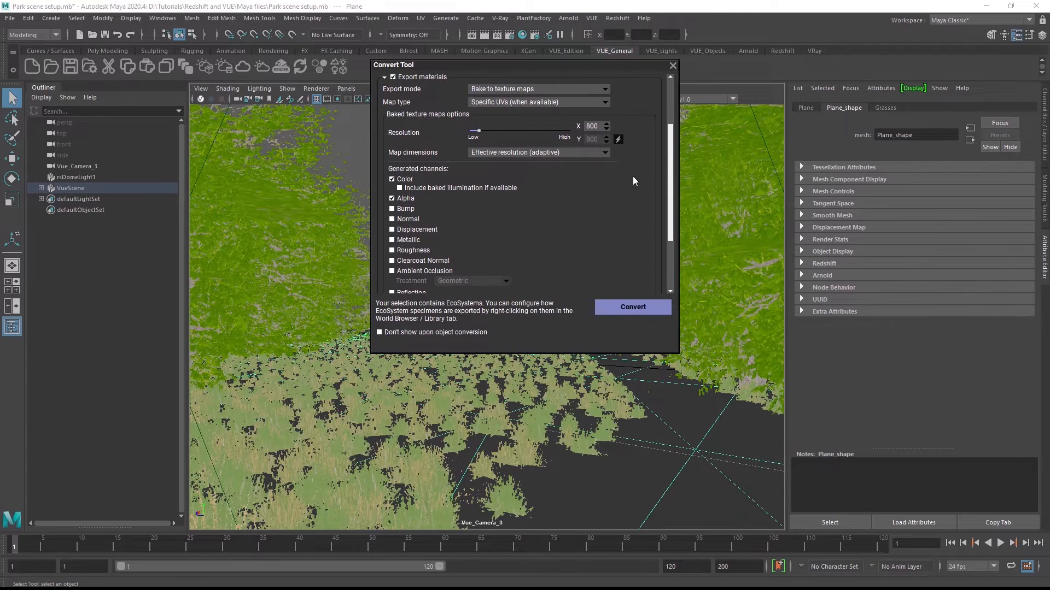
# Switch the export mode back to Convert materials using original texture maps.
pyautogui.click(604, 89)
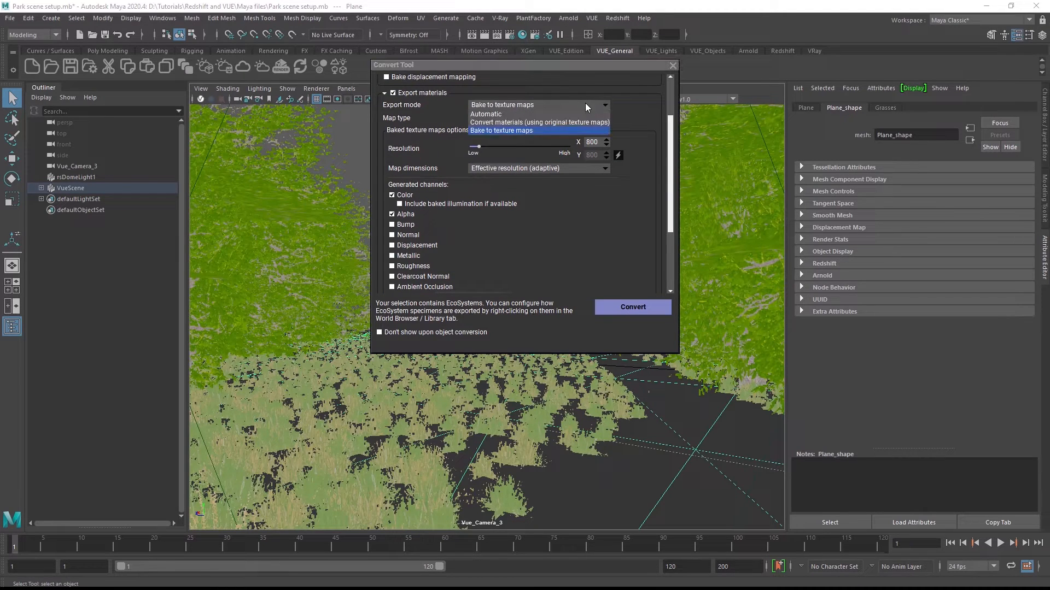
pyautogui.click(538, 121)
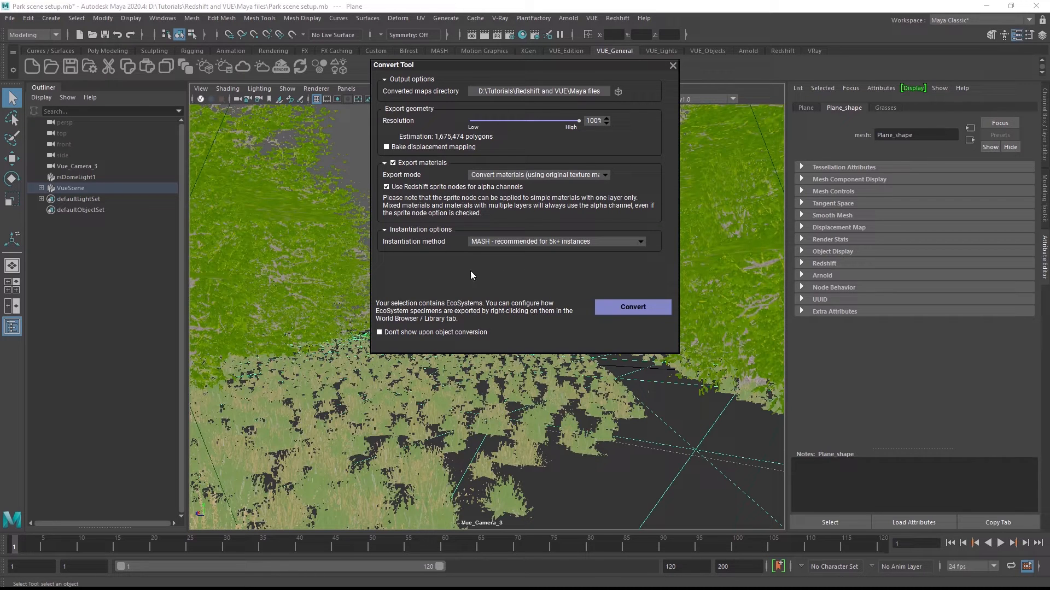
# Convert the ecosystem into MASH instancers for the Aesculus, grass lawn and Lolium plants.
pyautogui.click(631, 306)
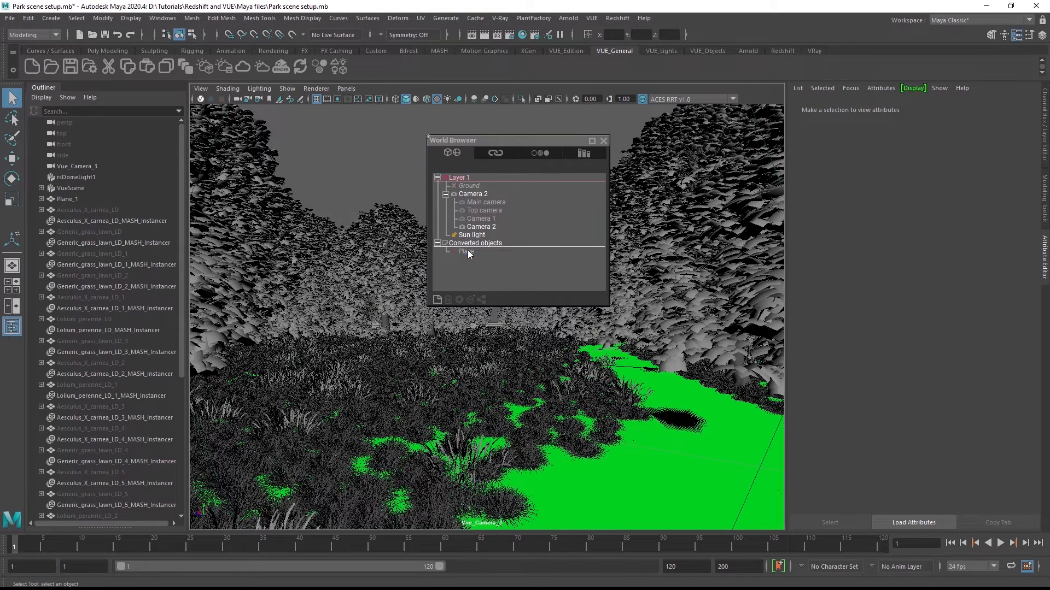
# Close the World Browser so the converted Redshift-textured scene is shown without the VUE node.
pyautogui.click(603, 140)
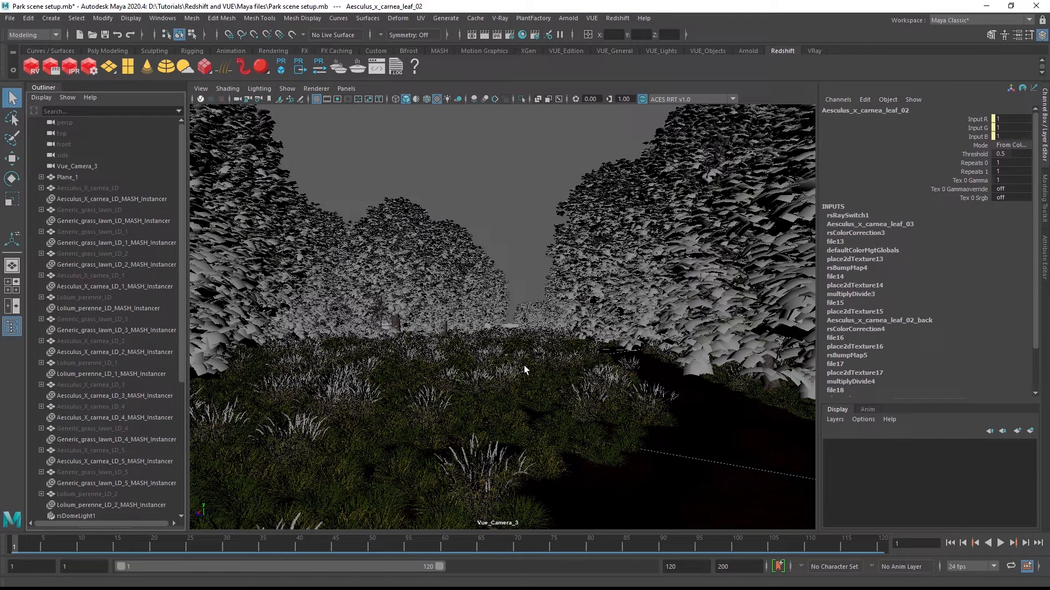
# Export the Aesculus_X_carnea_LD mesh as Redshift proxy Proxy1.rs loaded as a placeholder.
pyautogui.click(88, 188)
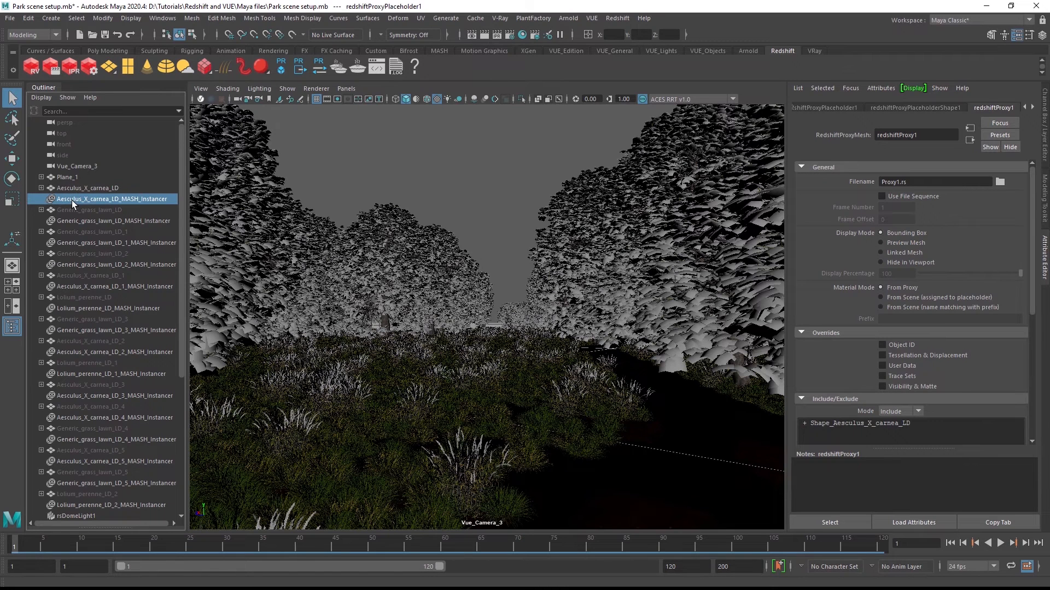
# Select Aesculus_X_carnea_LD_MASH_Instancer to show redshiftProxyPlaceholder1 as its instanced object.
pyautogui.click(114, 199)
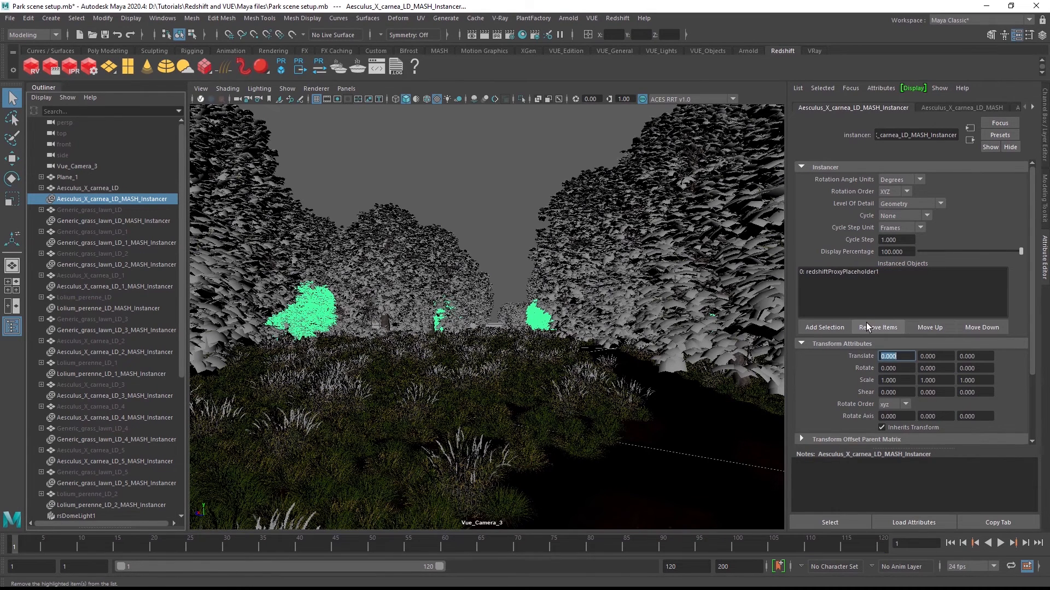